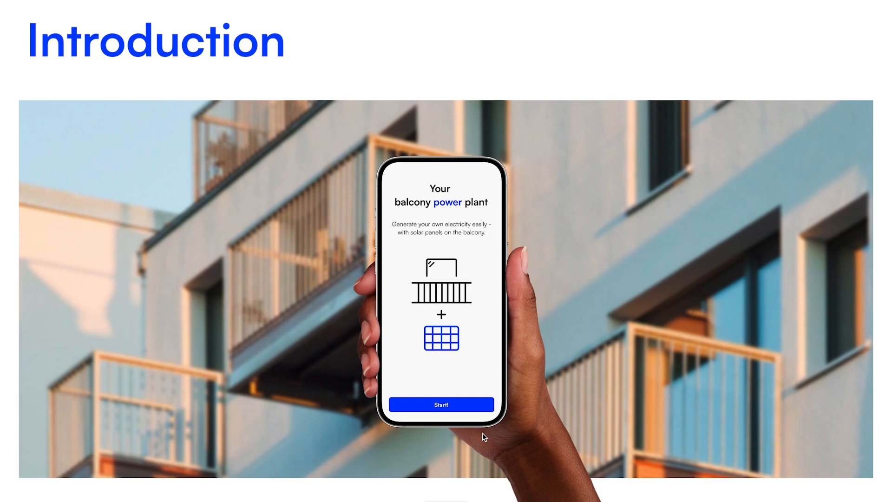
Start the walkthrough from the welcome screen and reach the three-step BPP checklist
left_click(440, 404)
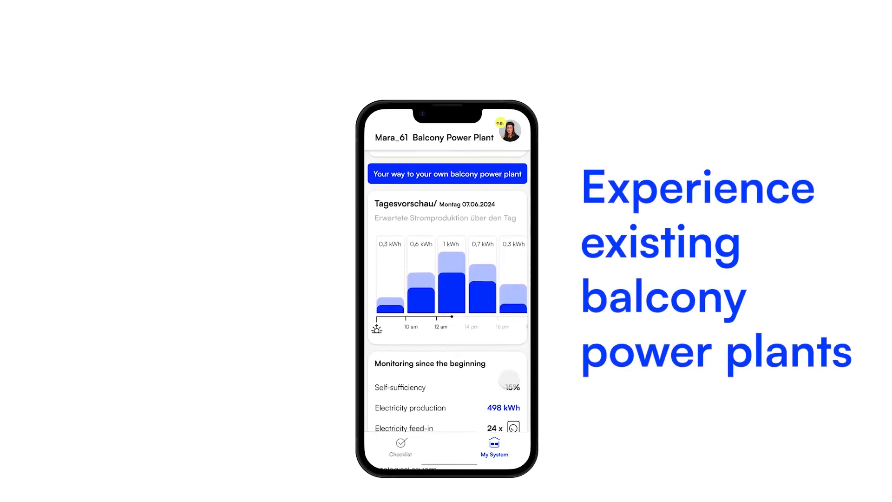
scroll("down", 3)
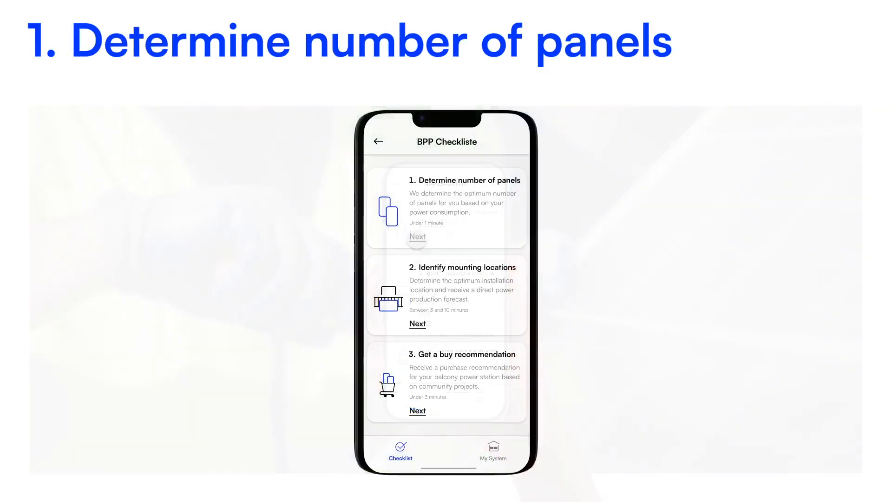
Submit the electricity meter details, review the two 400 W panels (800 W) recommendation and mark step 1 done
left_click(417, 237)
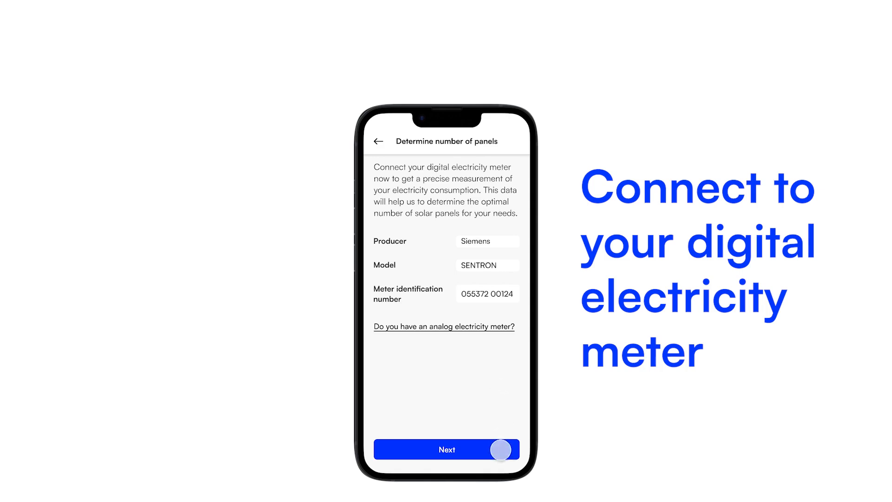
left_click(447, 449)
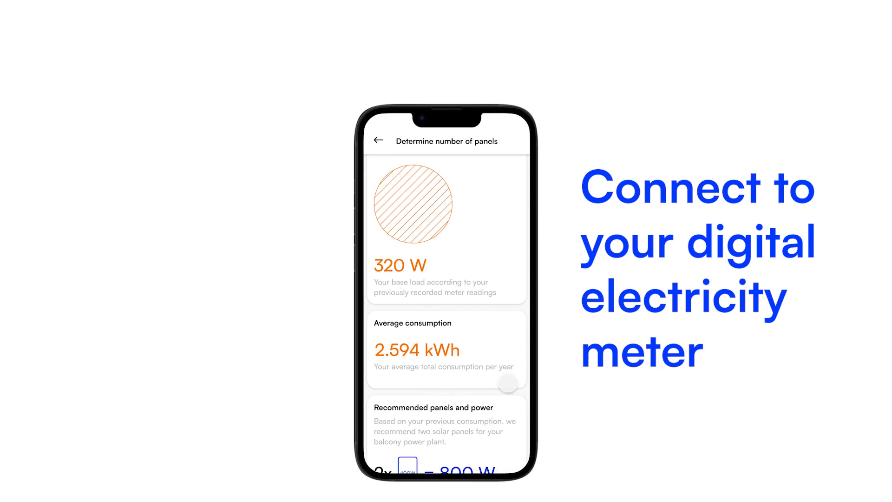
scroll("down", 3)
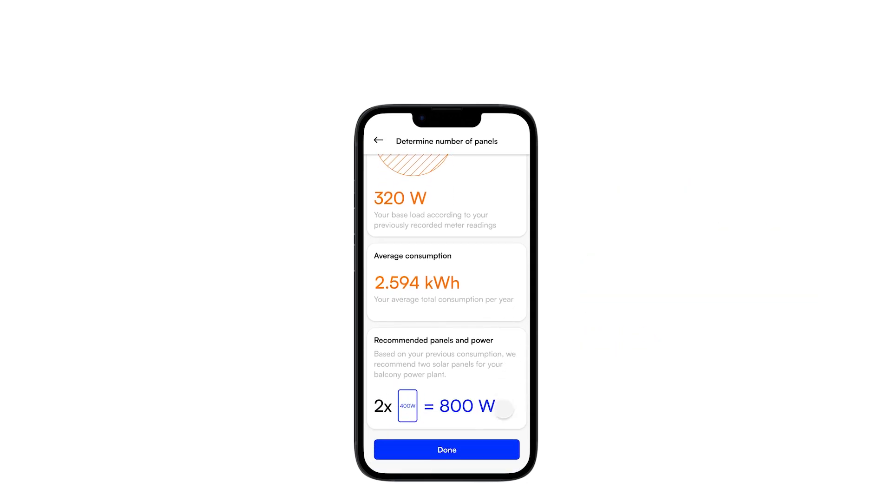
left_click(446, 449)
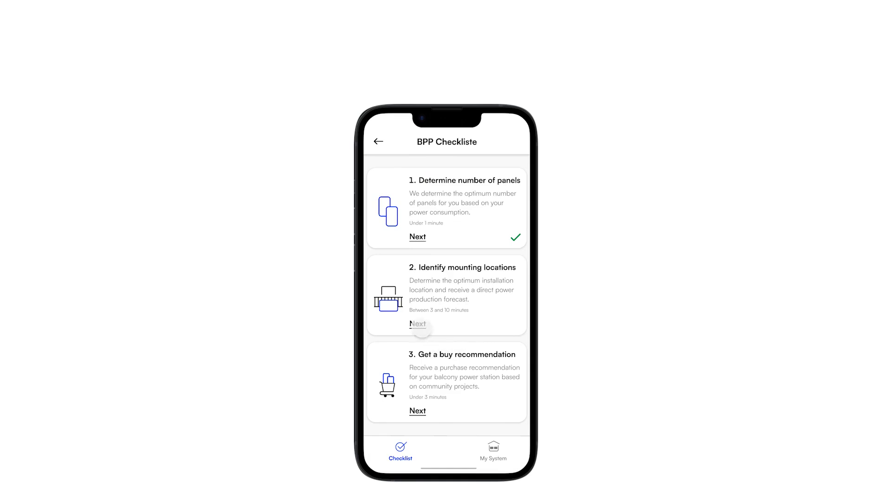
Begin step 2 with a Standard balcony and add a location longer than 3 m facing south
left_click(418, 324)
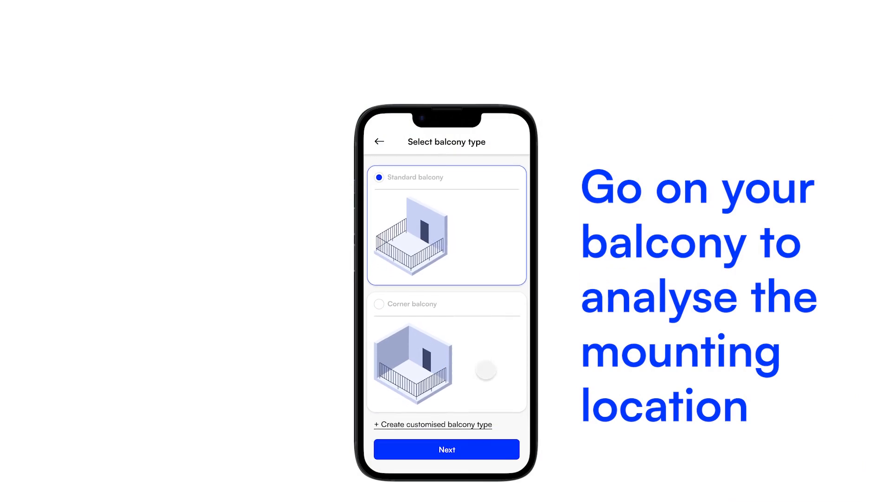
left_click(446, 449)
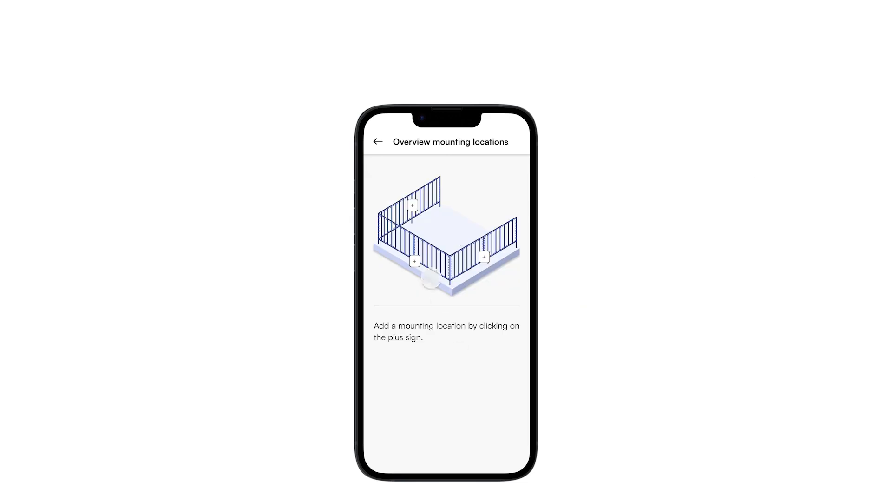
left_click(413, 261)
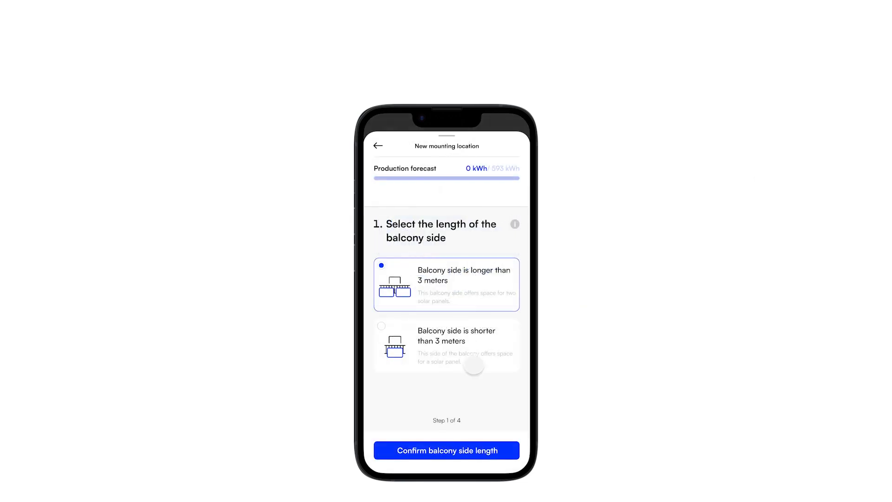
left_click(447, 450)
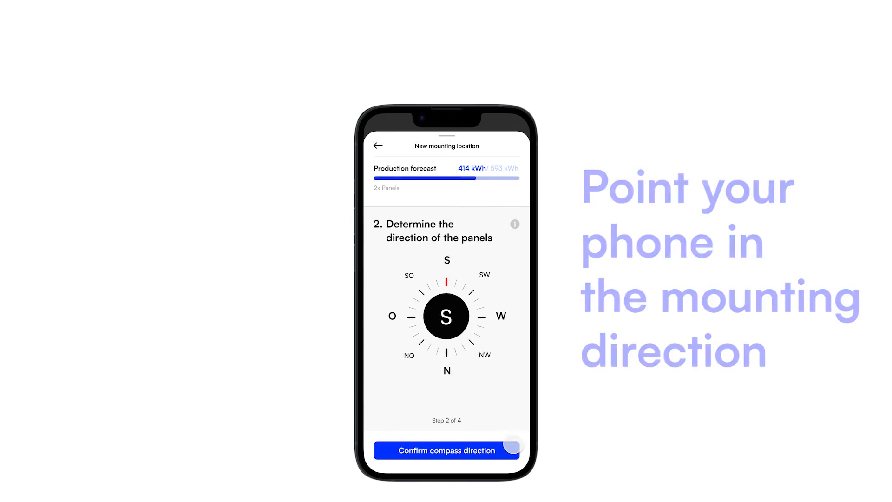
left_click(446, 450)
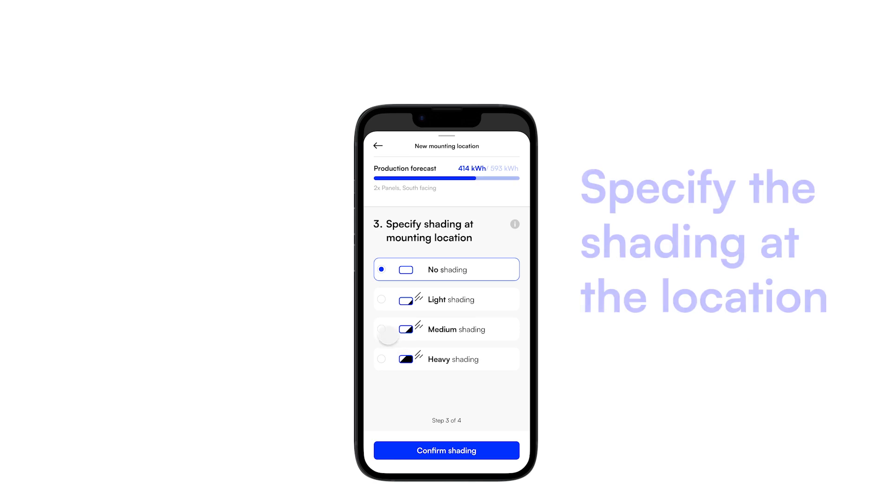
Set Medium shading and the recommended 30° tilt, save the mounting location and check off step 2
left_click(446, 329)
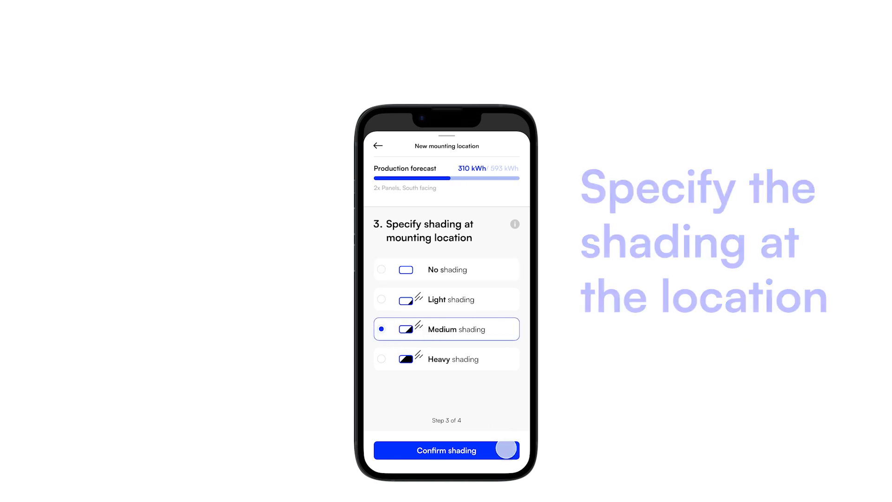
left_click(446, 449)
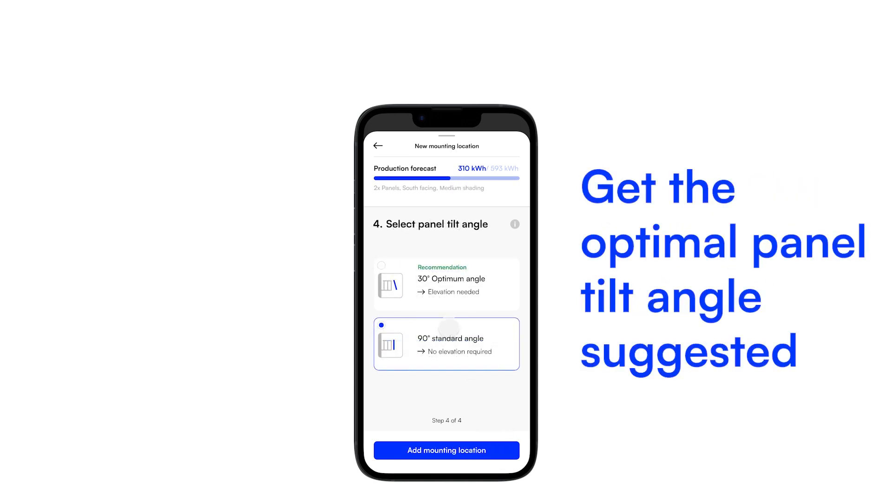
left_click(446, 284)
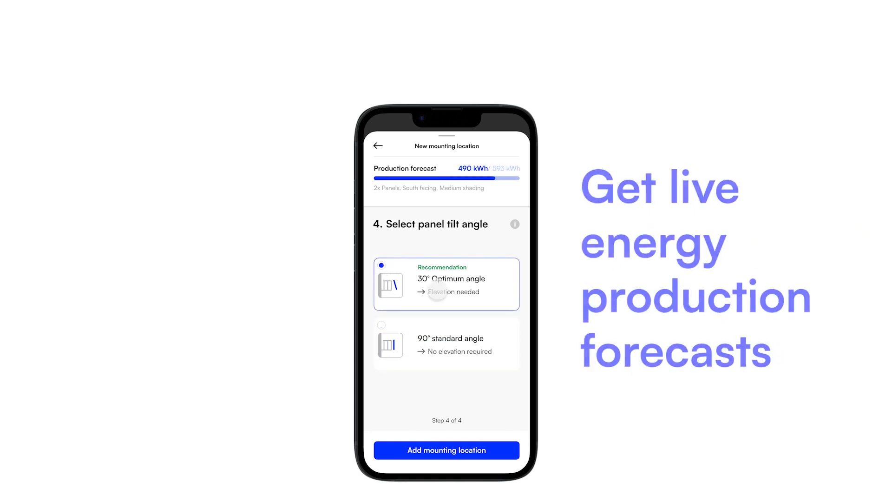
left_click(446, 450)
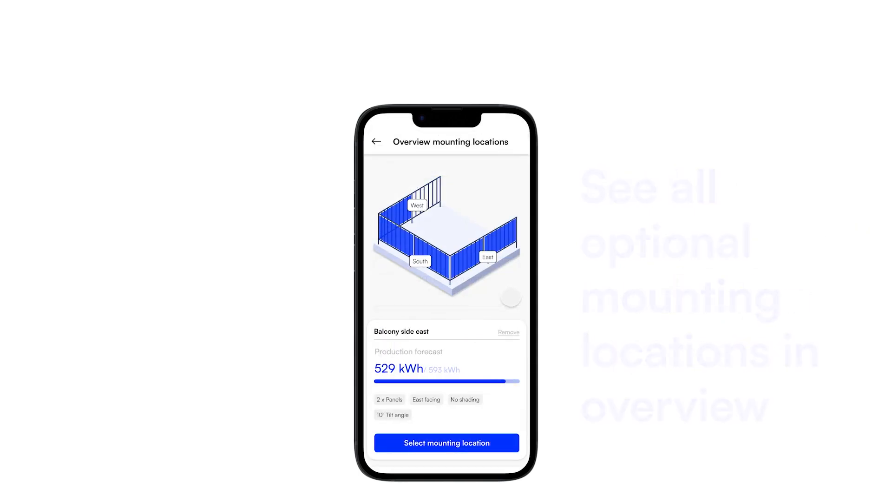
scroll("down", 3)
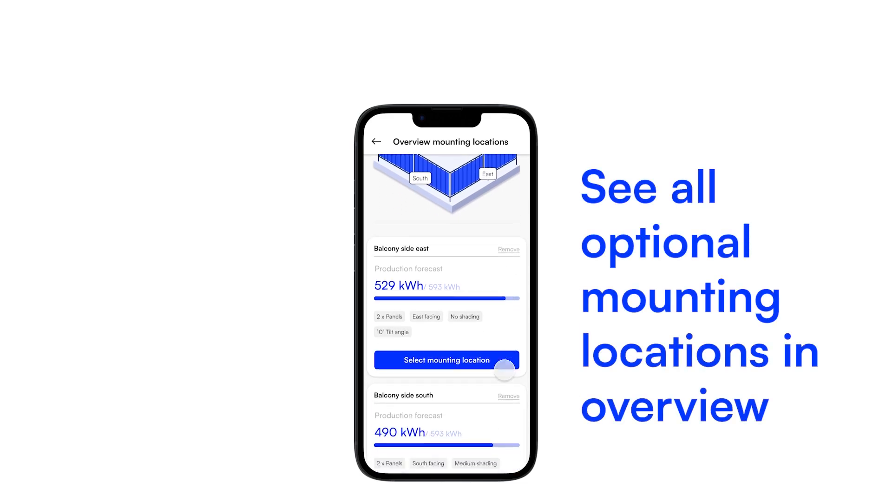
scroll("down", 3)
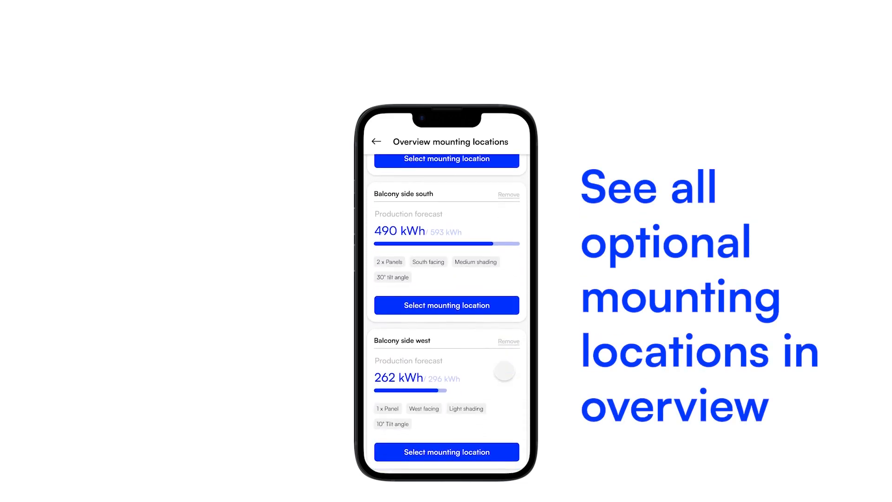
left_click(376, 141)
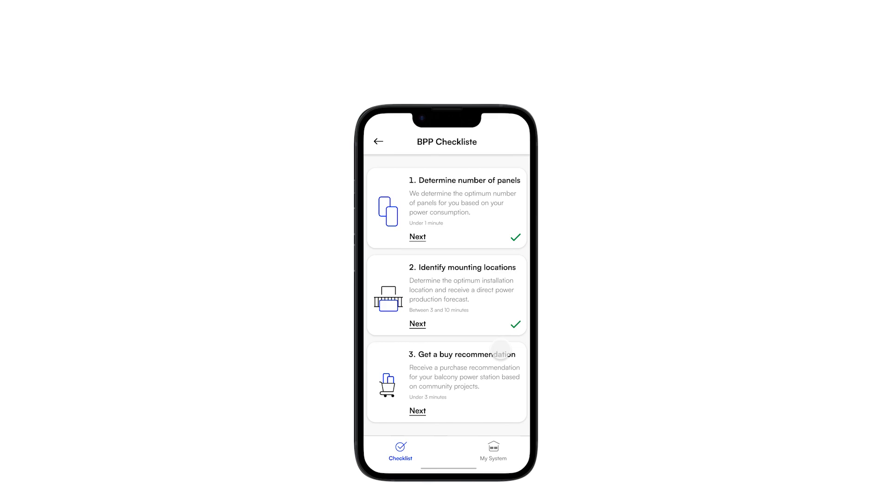
Review buy recommendations, use a similar community project as sample and buy its power plant model
left_click(418, 410)
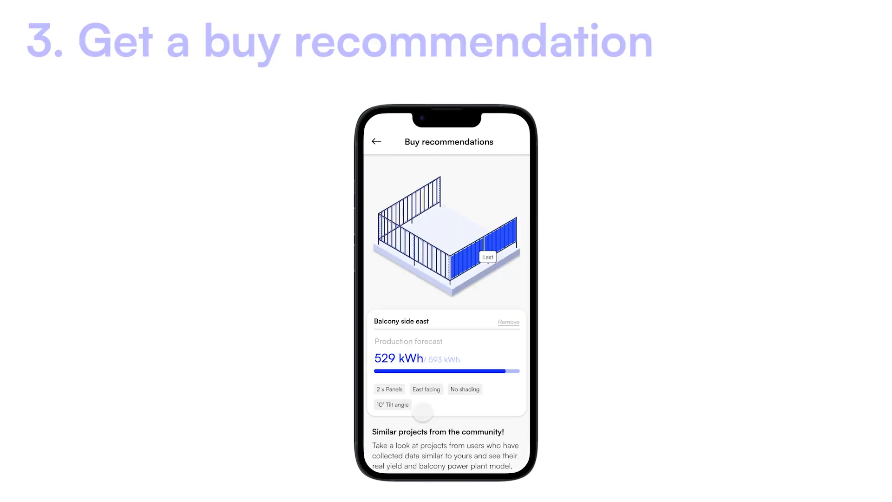
scroll("down", 3)
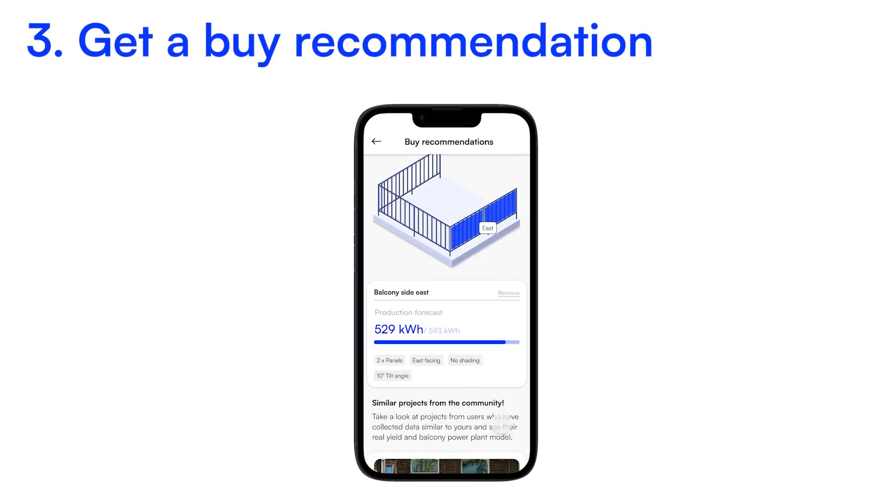
scroll("down", 3)
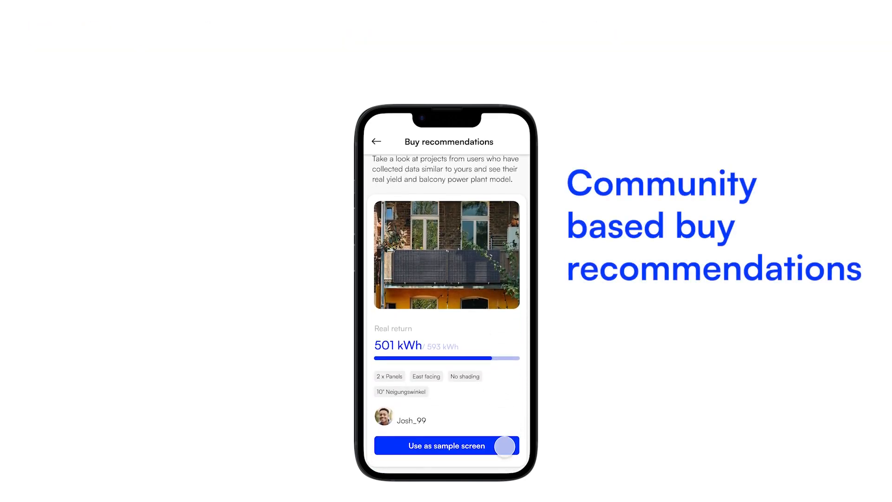
left_click(445, 446)
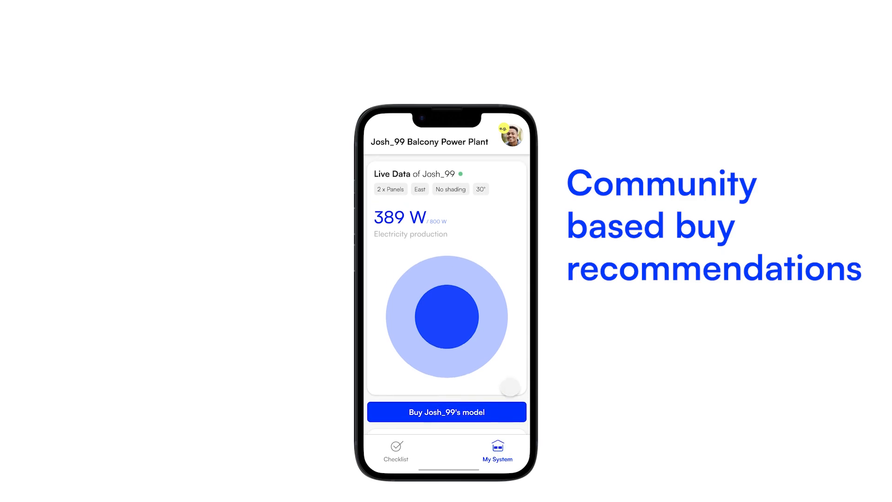
left_click(447, 411)
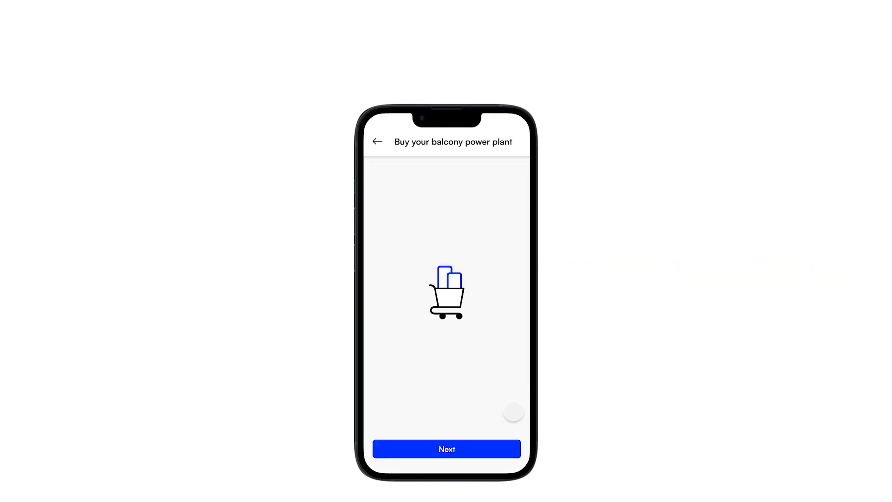
left_click(447, 449)
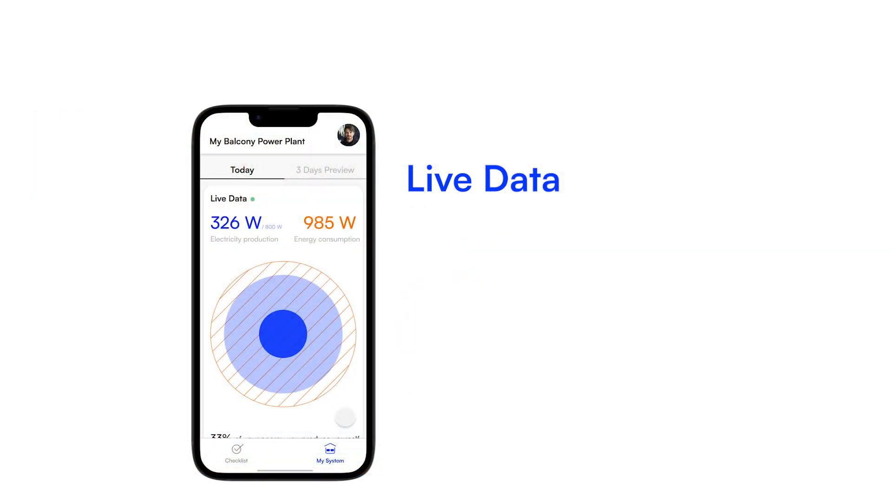
Review the My System live data and switch to the 3 Days Preview production forecast
scroll("down", 3)
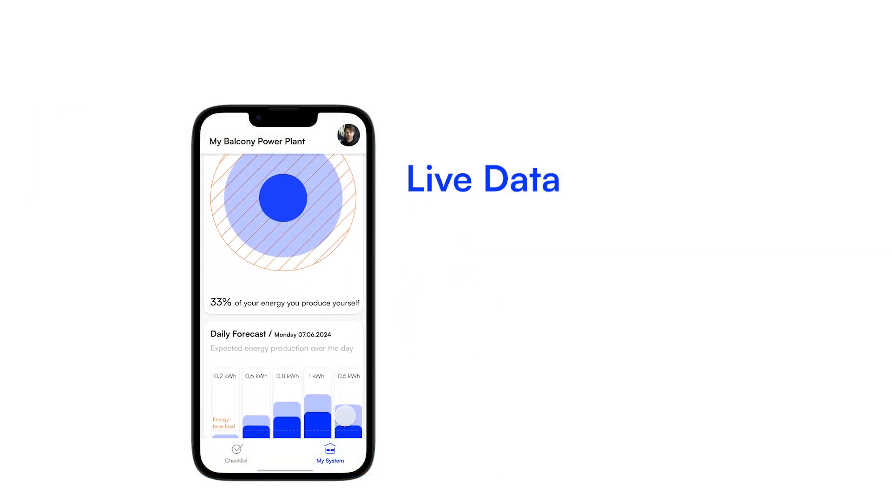
scroll("down", 3)
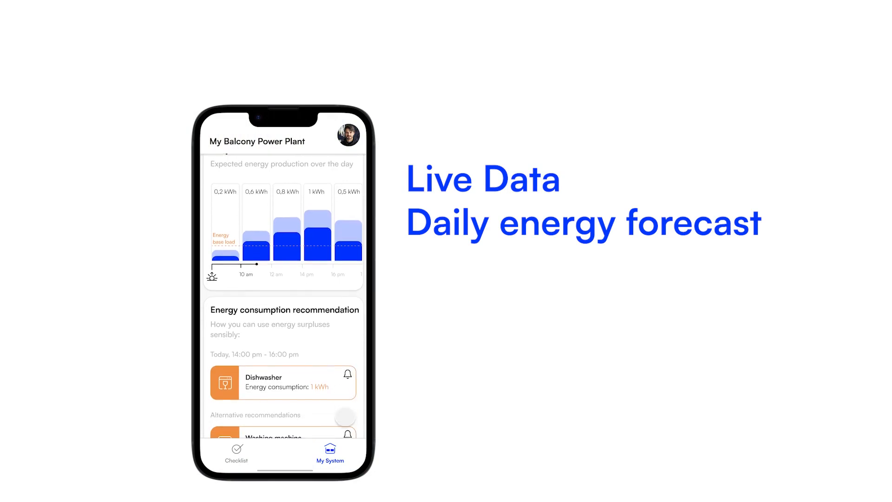
left_click(325, 169)
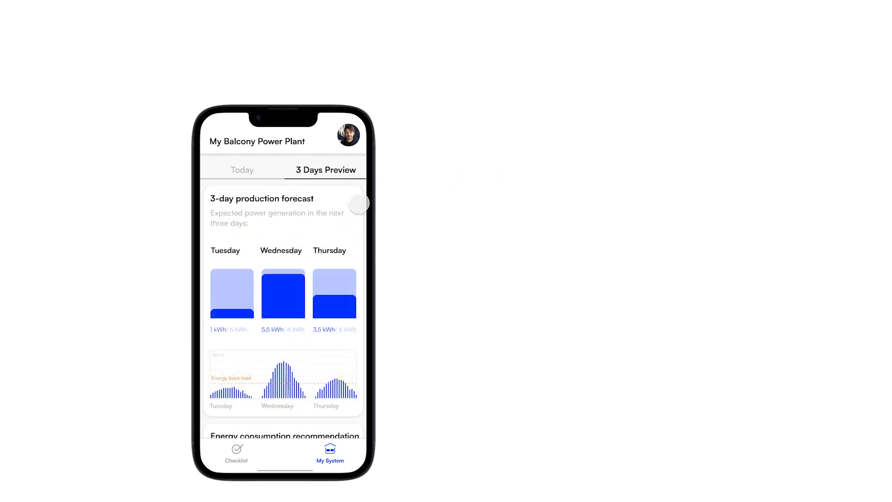